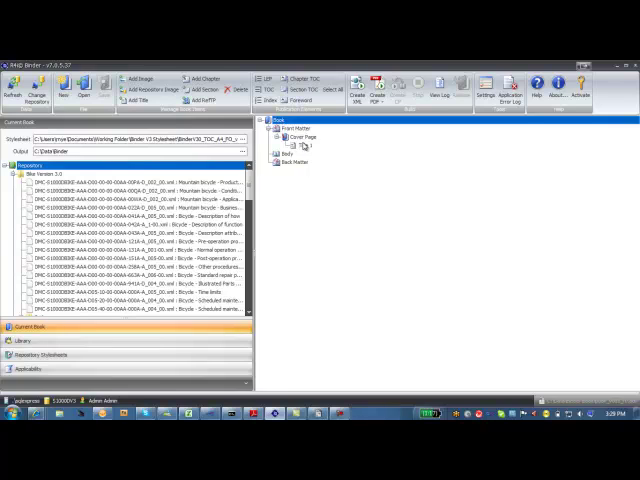
# Add a title to the cover page, then an image chosen from the file system
pyautogui.rightClick(296, 146)
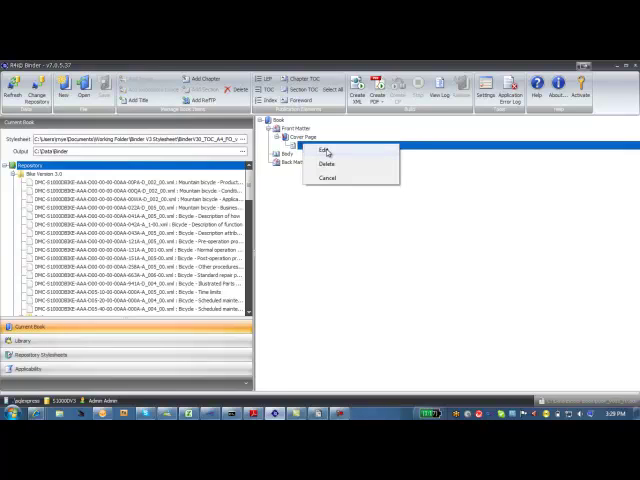
pyautogui.click(326, 150)
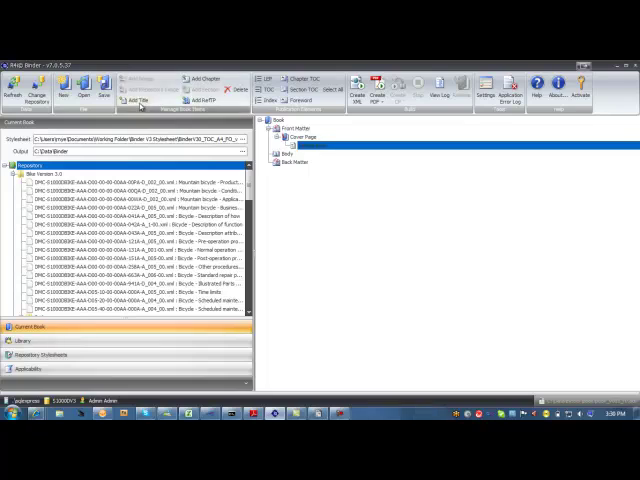
pyautogui.rightClick(308, 146)
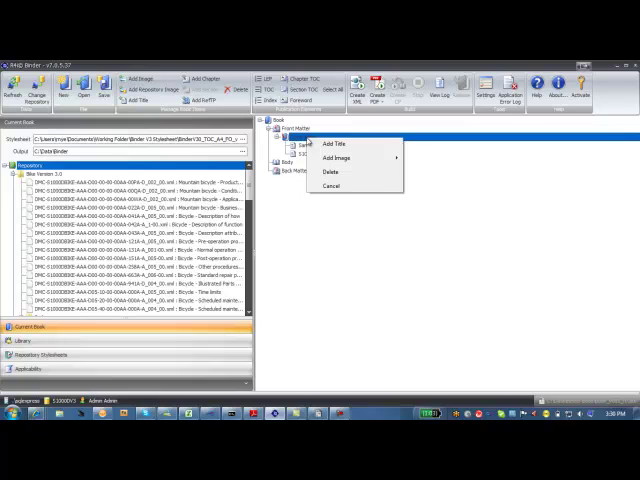
pyautogui.moveTo(332, 160)
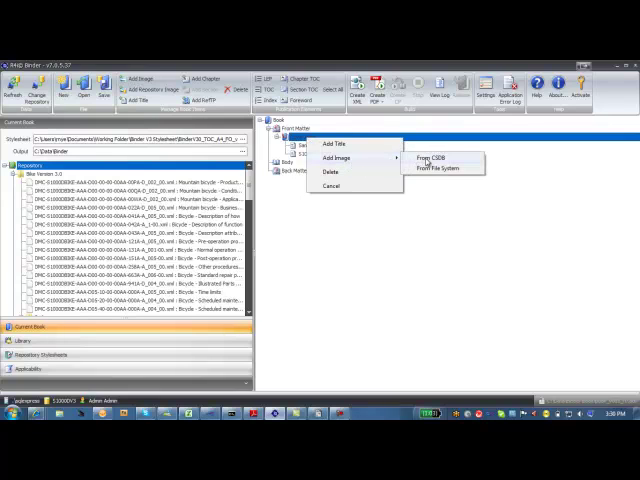
pyautogui.click(426, 160)
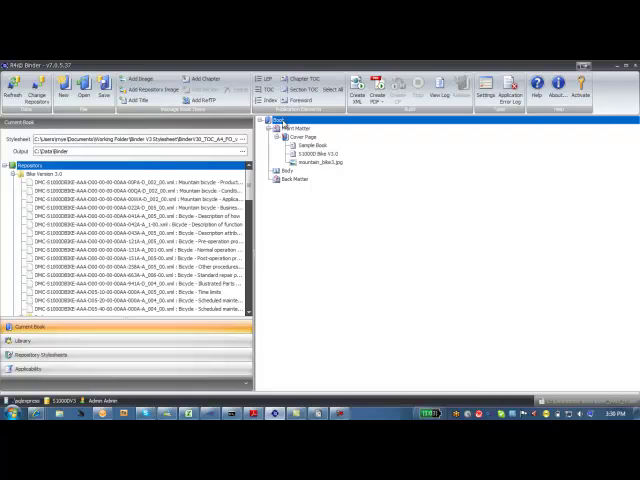
# Add a body section with its chapter entries under the book node
pyautogui.rightClick(290, 126)
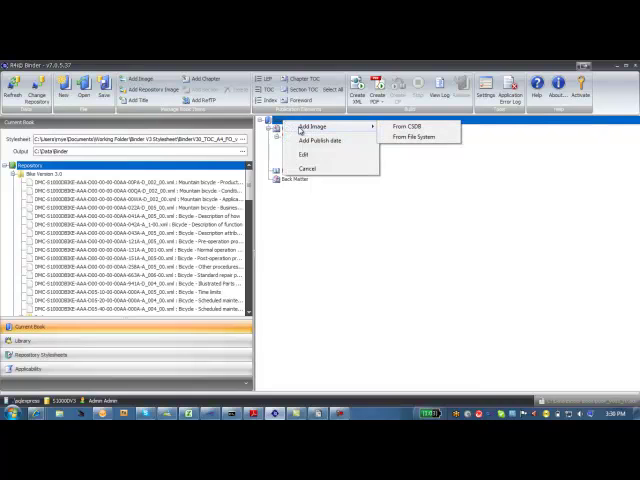
pyautogui.click(412, 136)
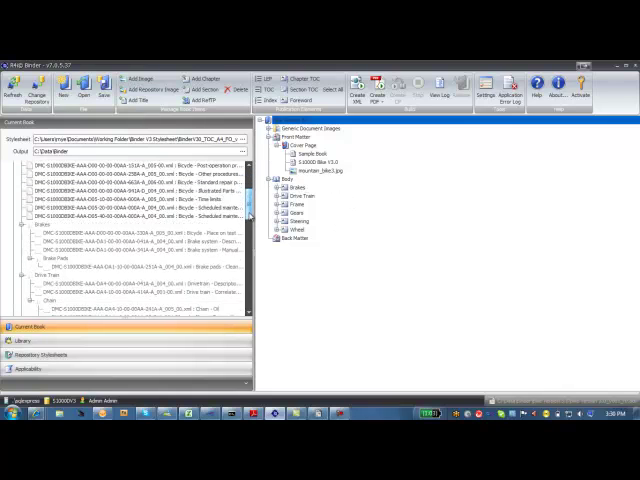
# Add a top-level publication entry at the head of the book tree
pyautogui.scroll(-3)
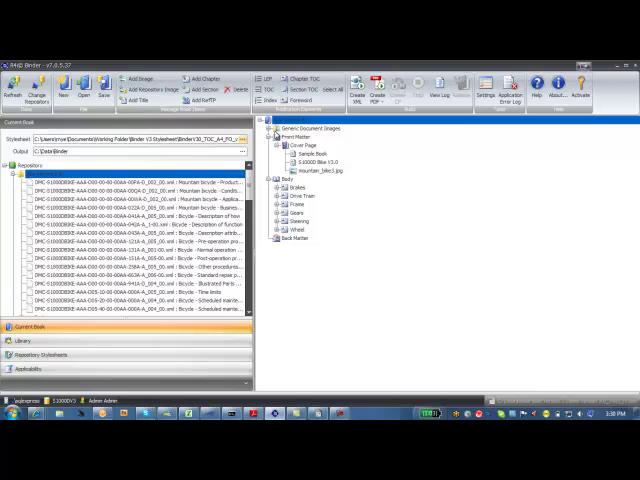
pyautogui.rightClick(300, 128)
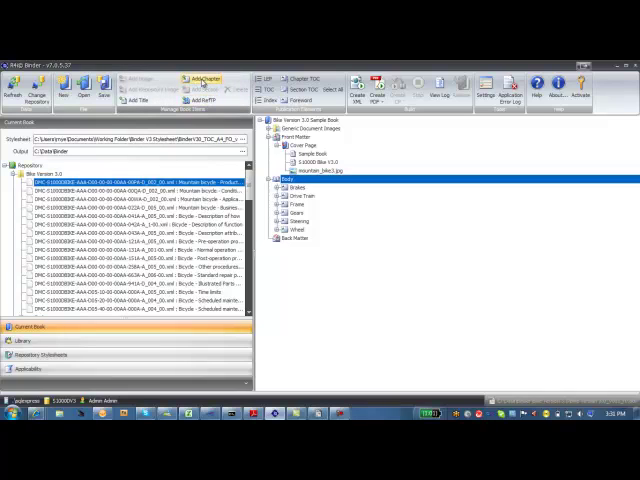
# Add a range of repository data modules to a chapter and start publishing the book as PDF
pyautogui.rightClick(292, 244)
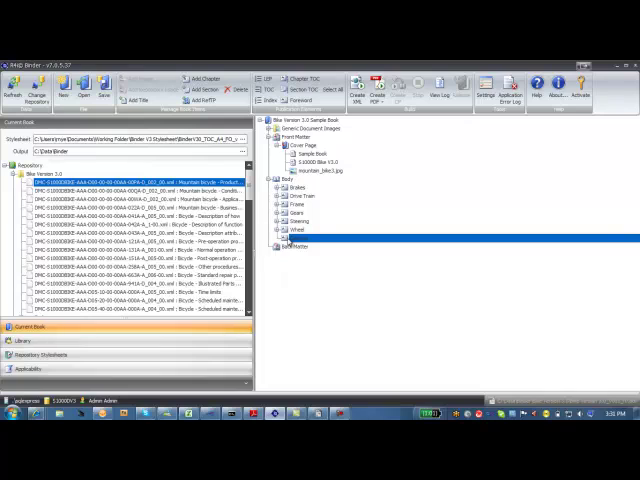
pyautogui.click(290, 190)
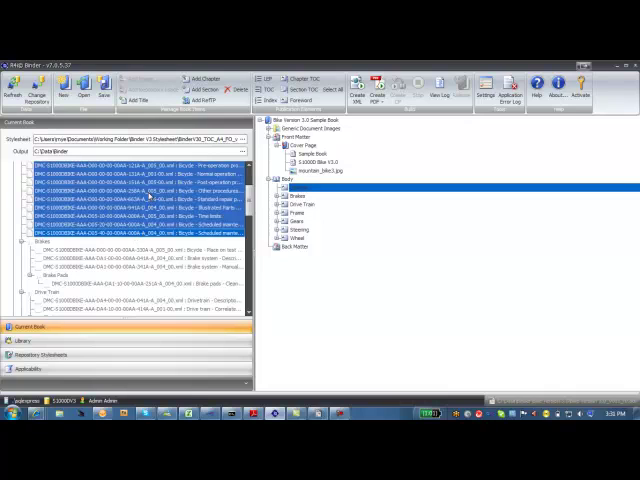
pyautogui.click(276, 190)
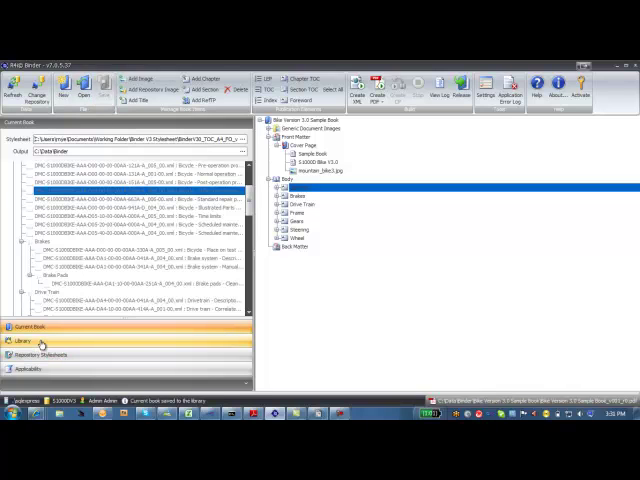
pyautogui.click(376, 84)
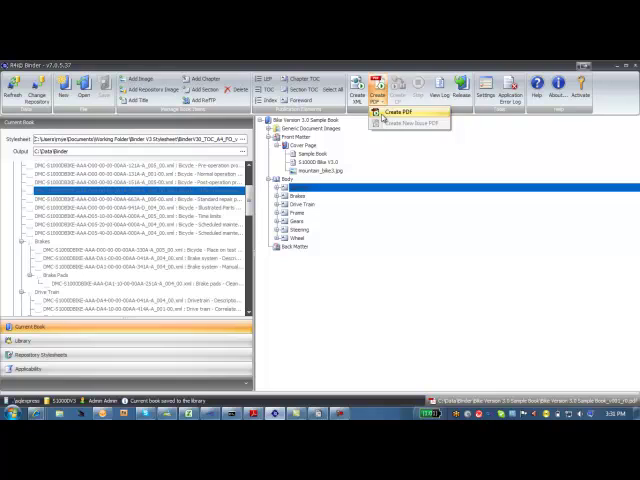